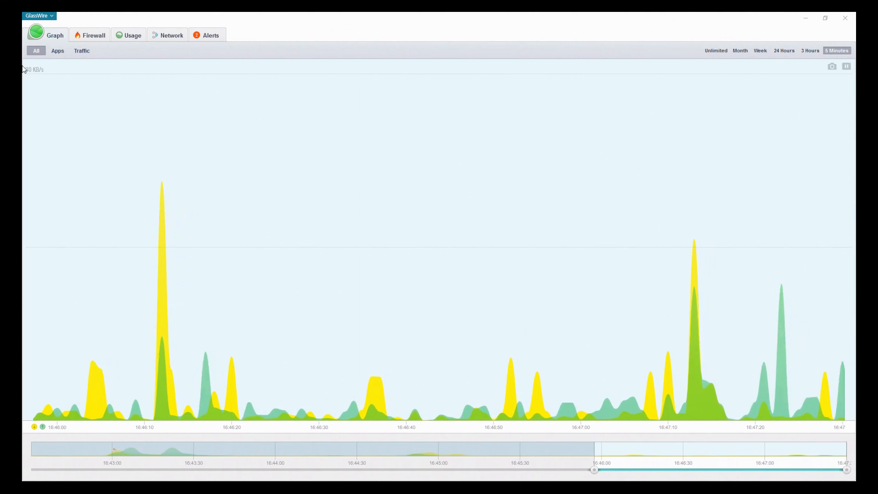
Glance at the firewall list, then set the graph to Unlimited history since mid-2015
click(38, 16)
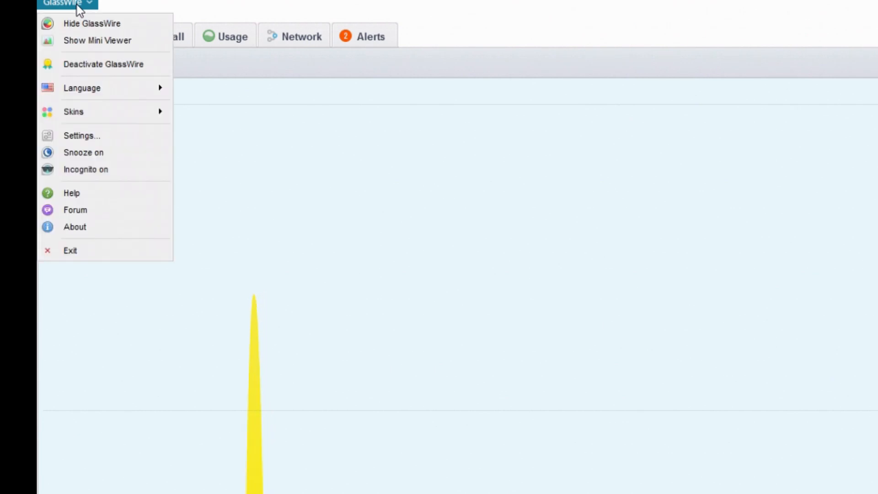
mouse_move(92, 23)
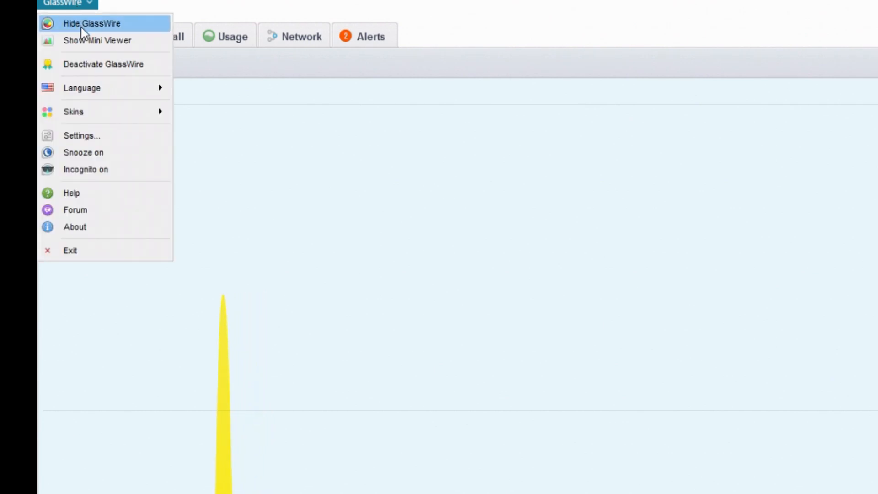
mouse_move(85, 41)
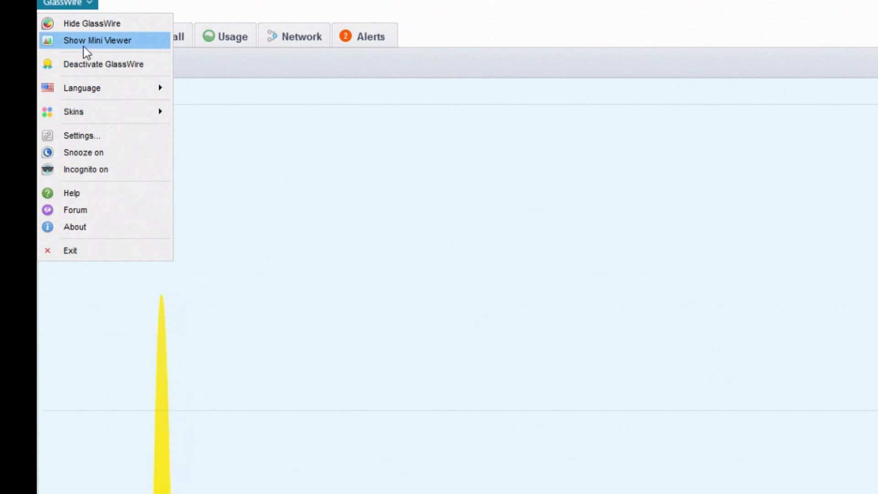
mouse_move(82, 88)
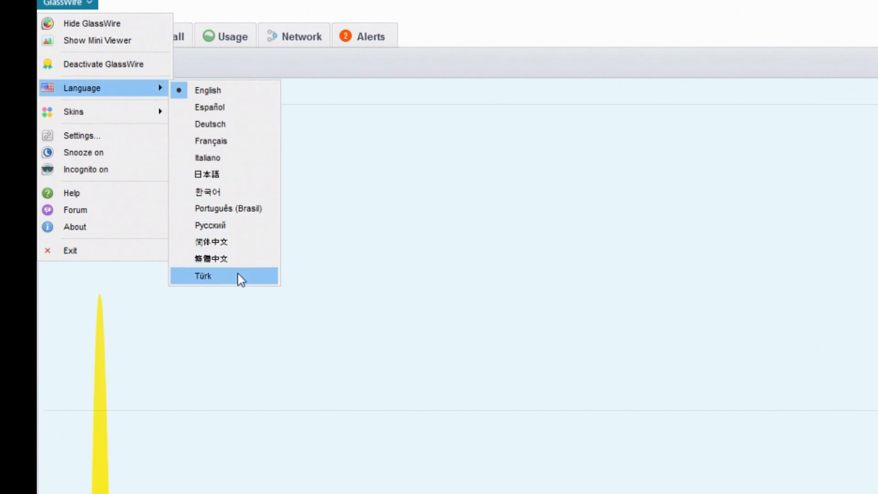
mouse_move(116, 94)
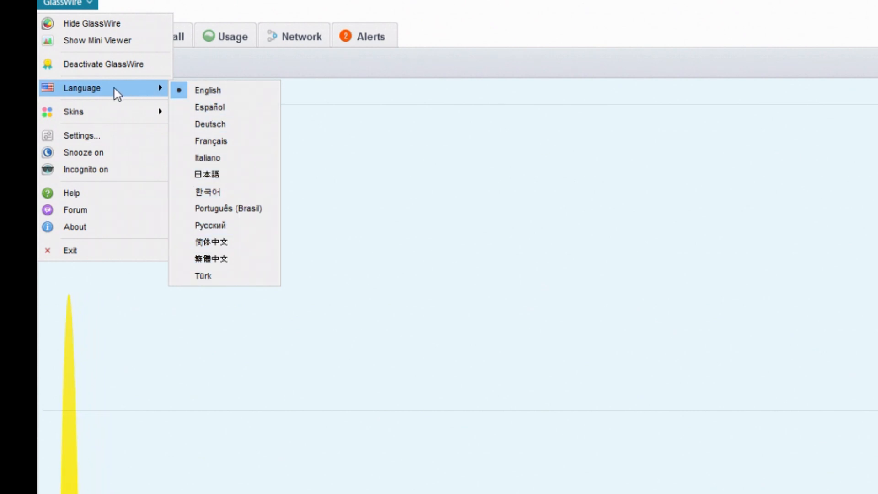
mouse_move(73, 112)
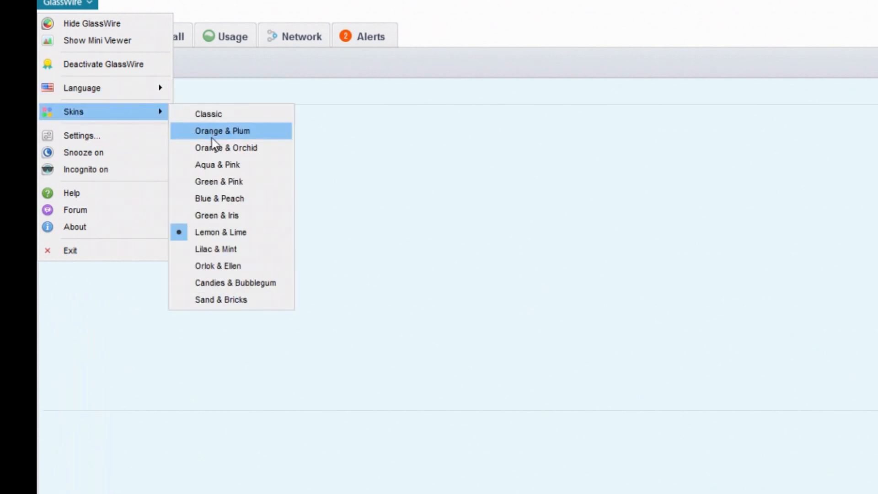
mouse_move(218, 198)
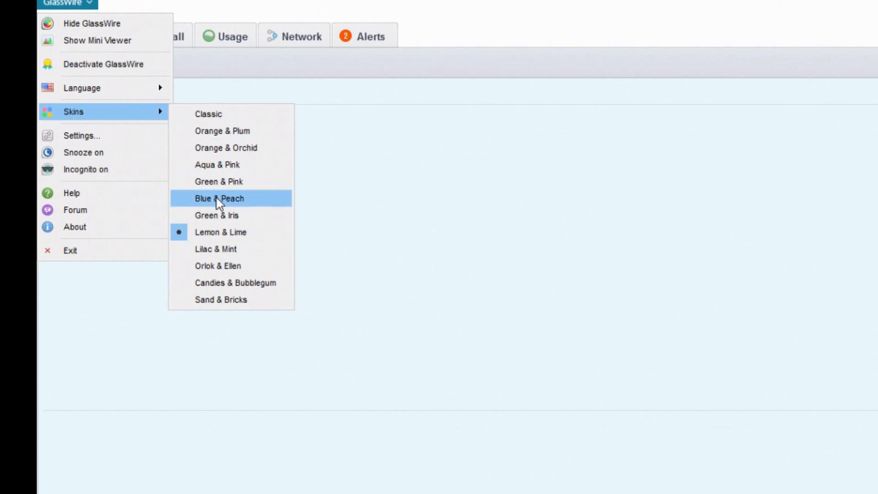
mouse_move(230, 282)
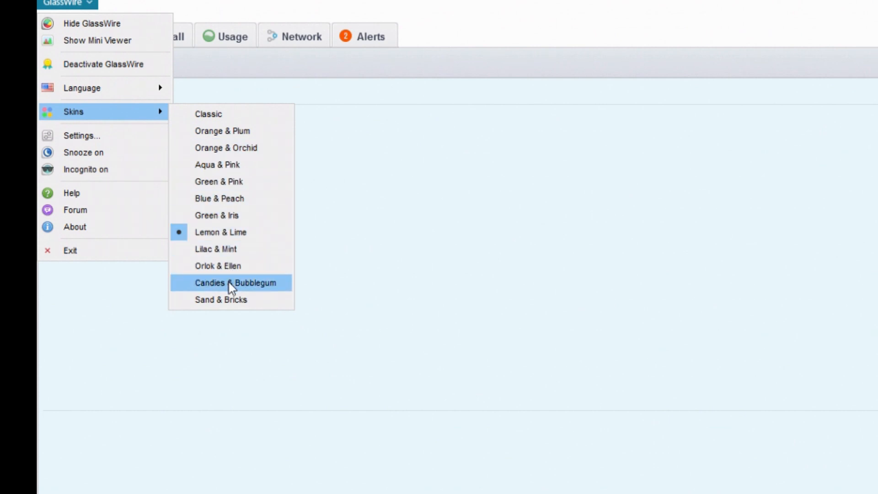
mouse_move(78, 135)
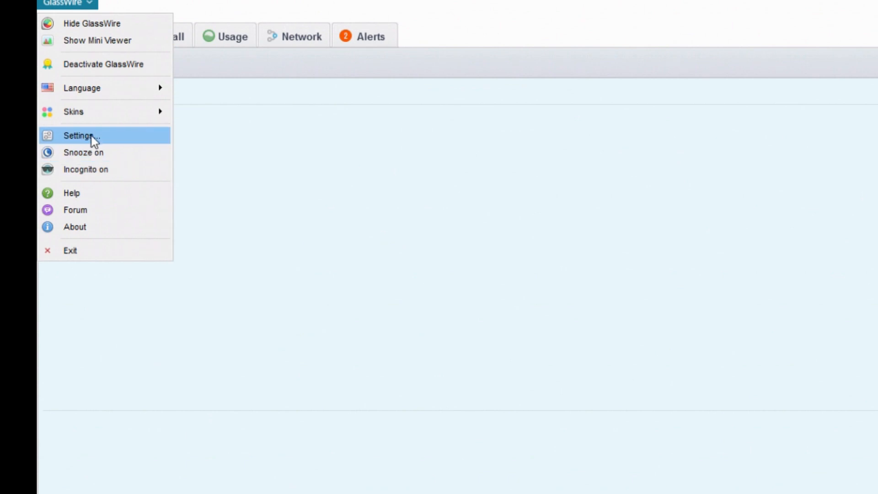
mouse_move(84, 152)
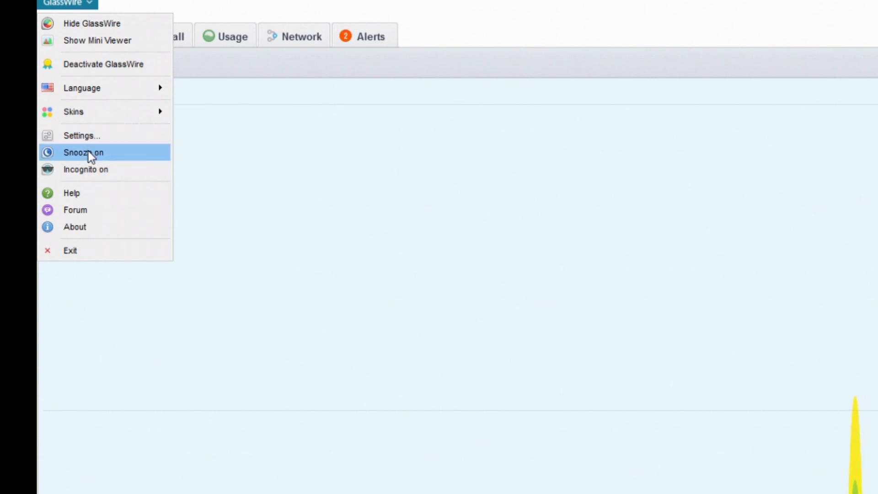
mouse_move(94, 169)
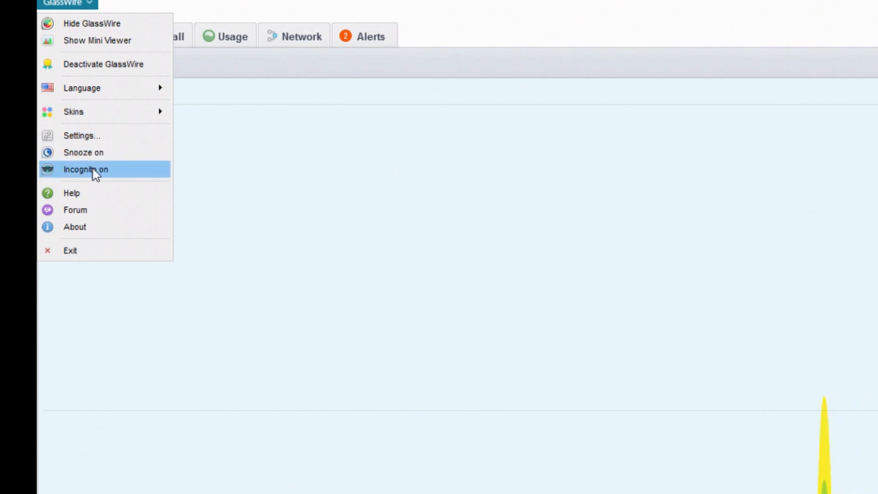
mouse_move(92, 226)
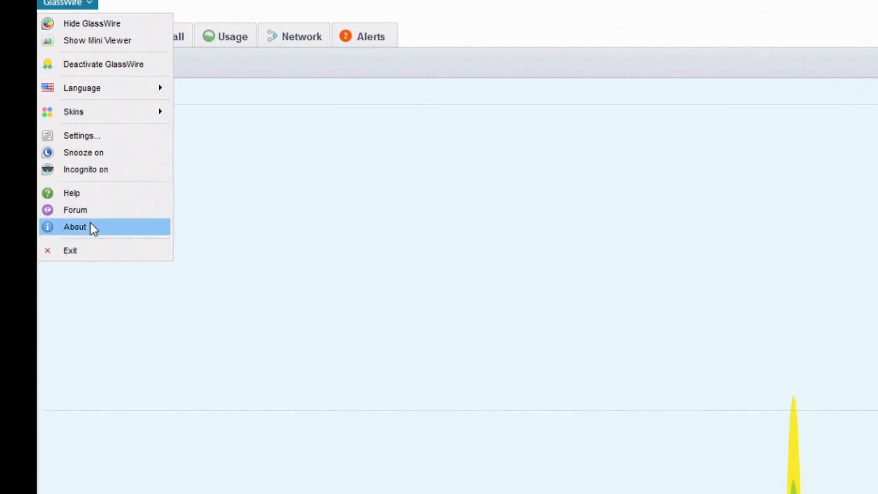
mouse_move(176, 157)
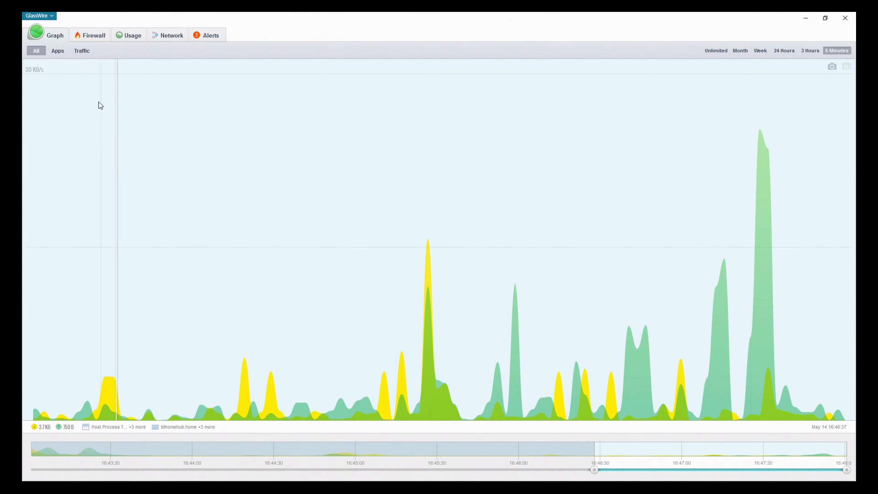
click(93, 35)
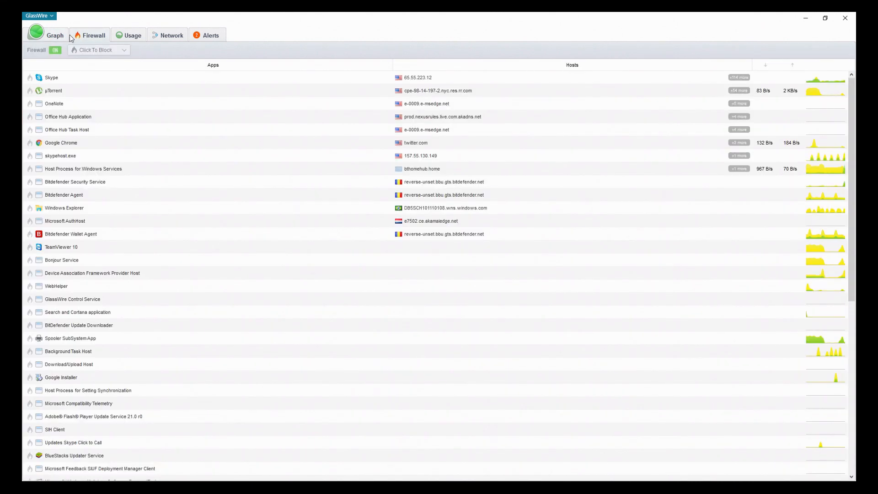
click(55, 34)
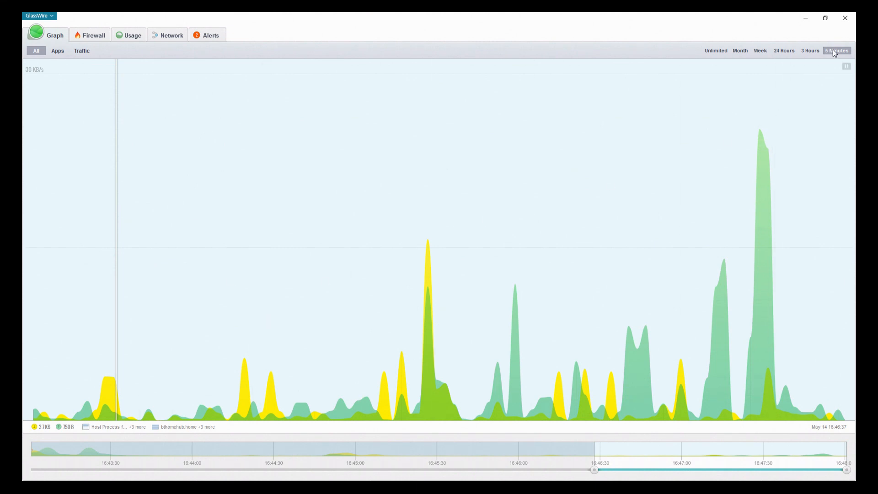
click(716, 50)
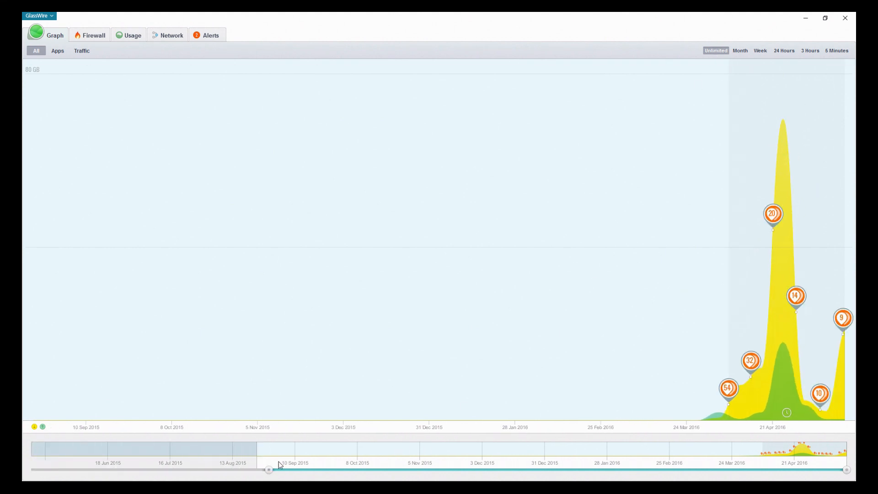
Narrow the timeline to April–May 2016, then step through Month, Week, 24 Hours, 3 Hours, 5 Minutes
drag(269, 469, 591, 470)
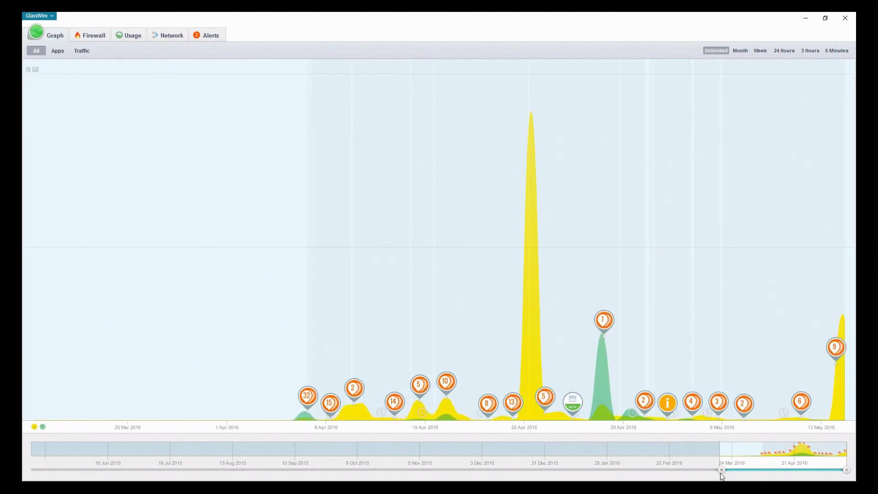
drag(723, 469, 758, 469)
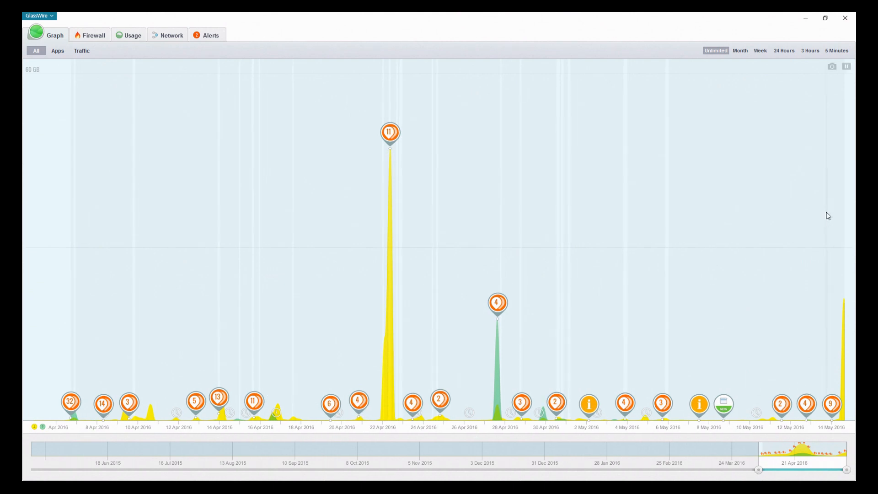
click(740, 50)
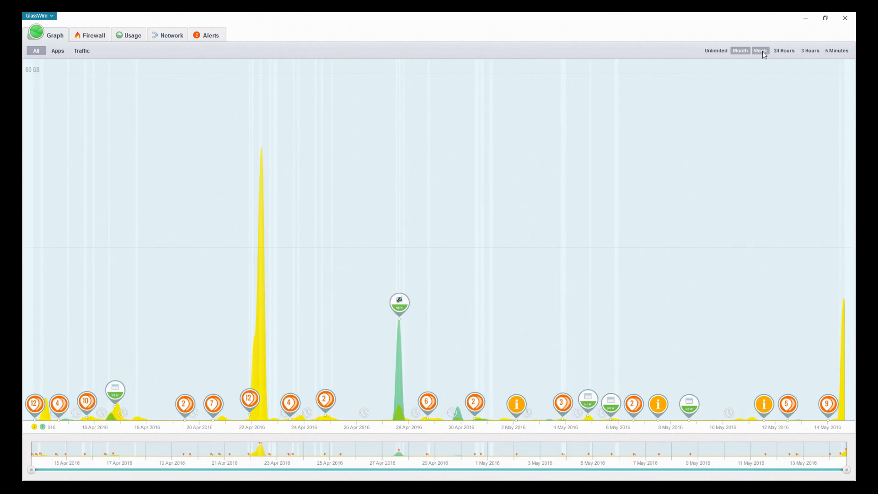
click(760, 50)
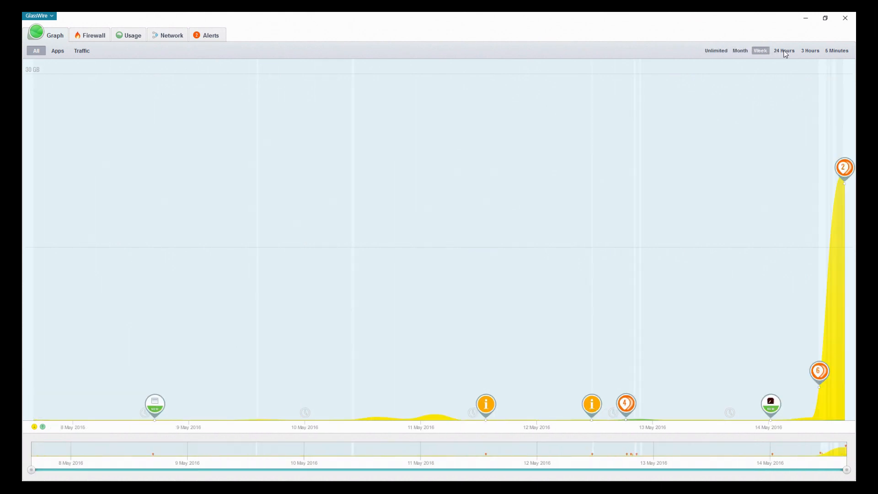
click(784, 50)
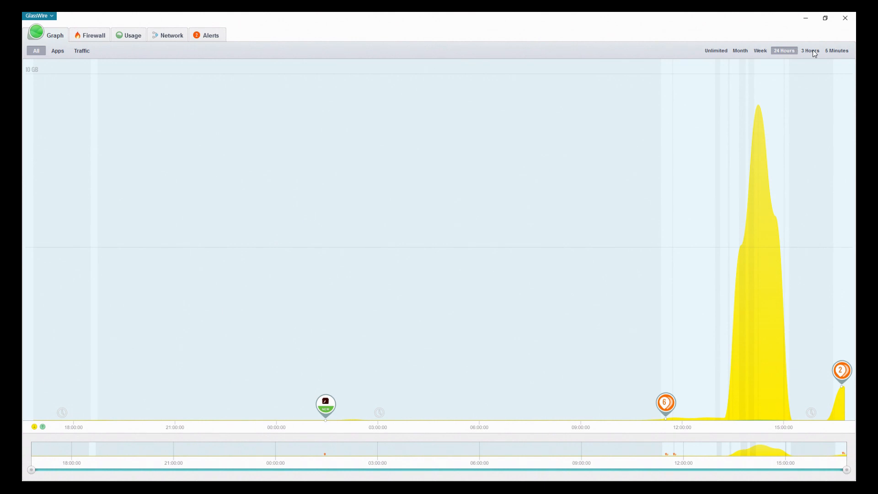
click(810, 51)
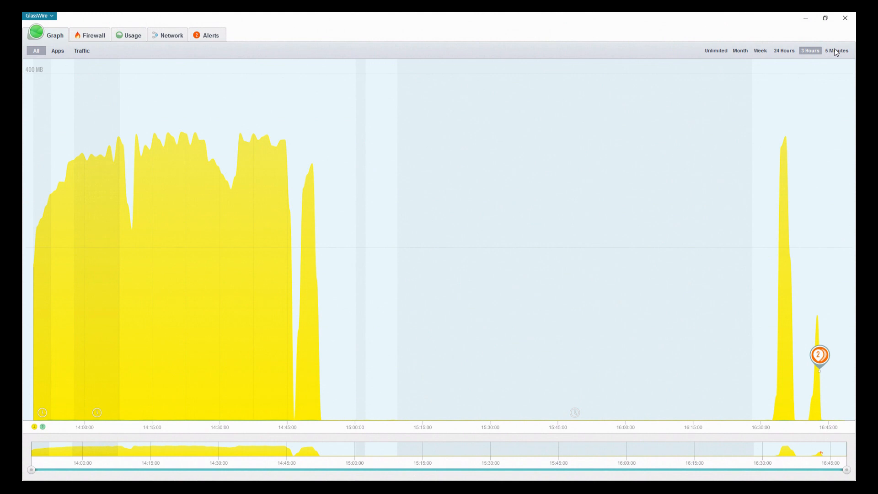
click(836, 51)
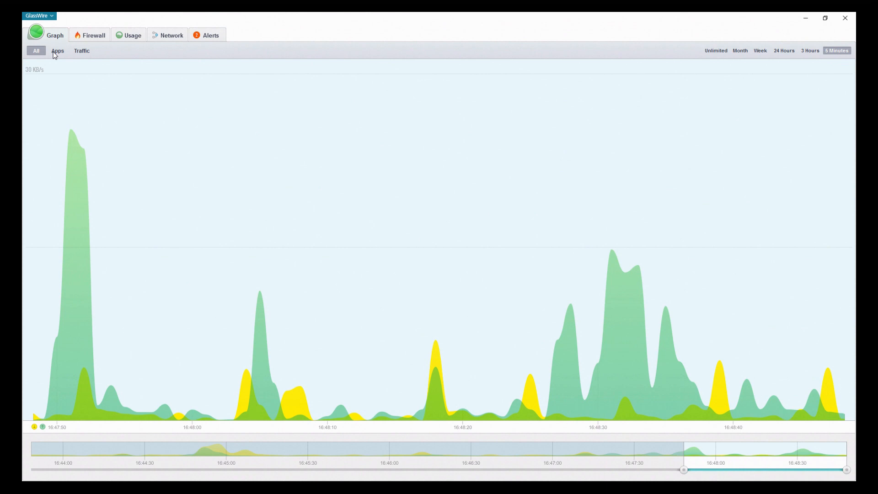
Break graph traffic down by app and by protocol, then view the firewall list
click(58, 50)
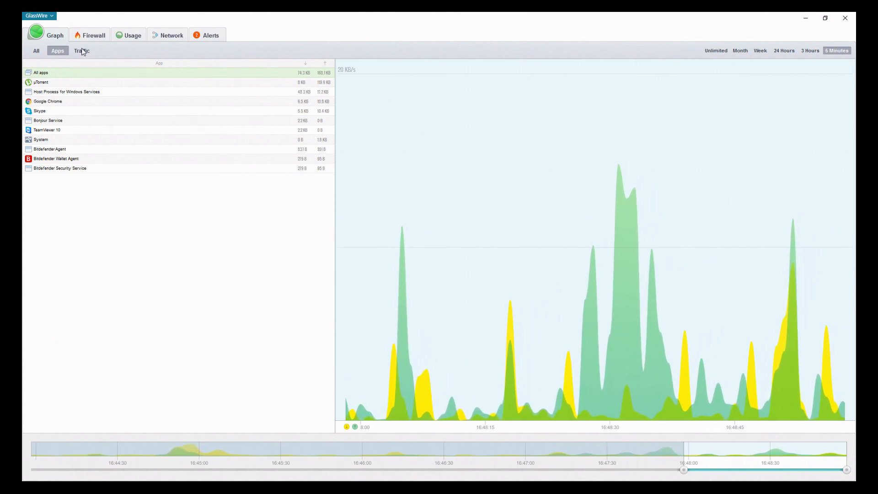
click(82, 51)
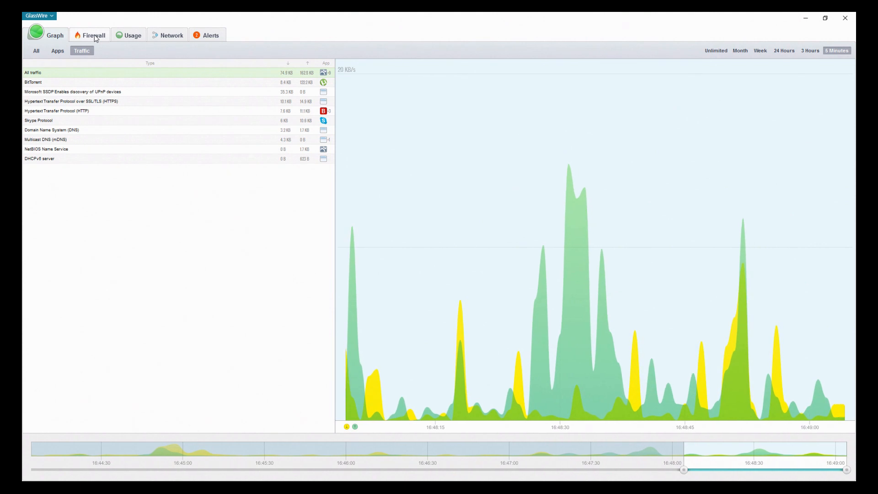
click(93, 35)
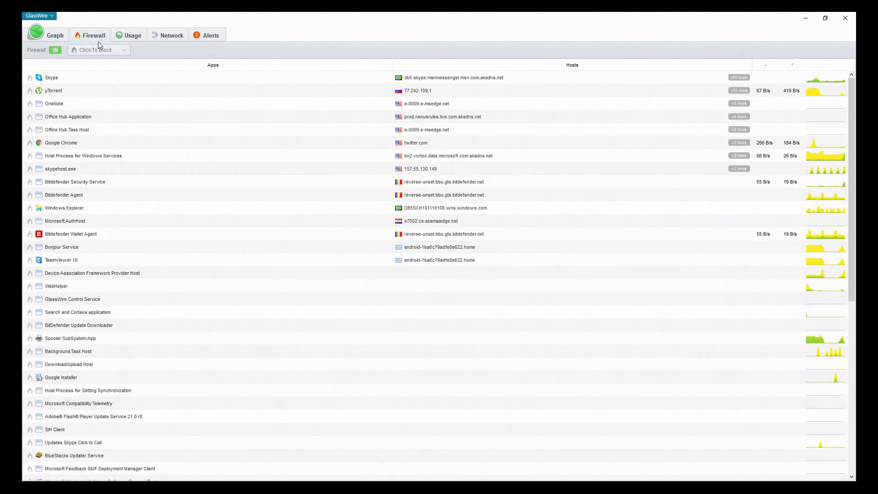
click(55, 50)
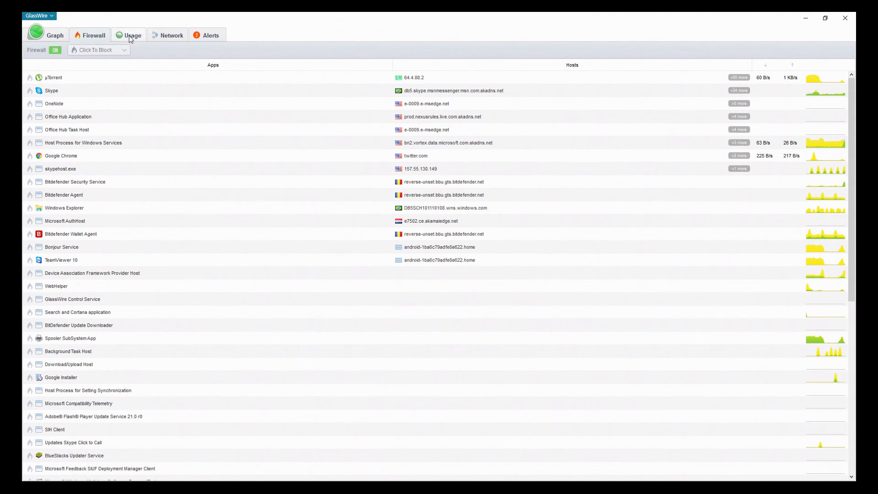
click(133, 35)
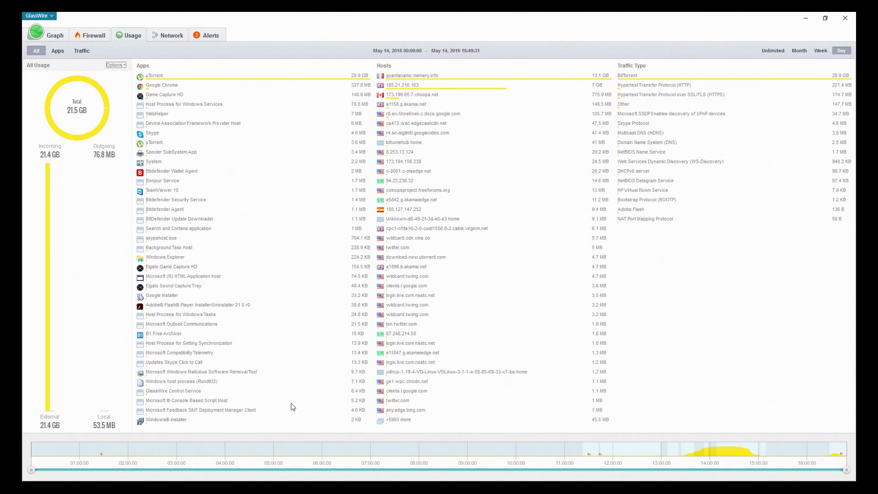
mouse_move(642, 96)
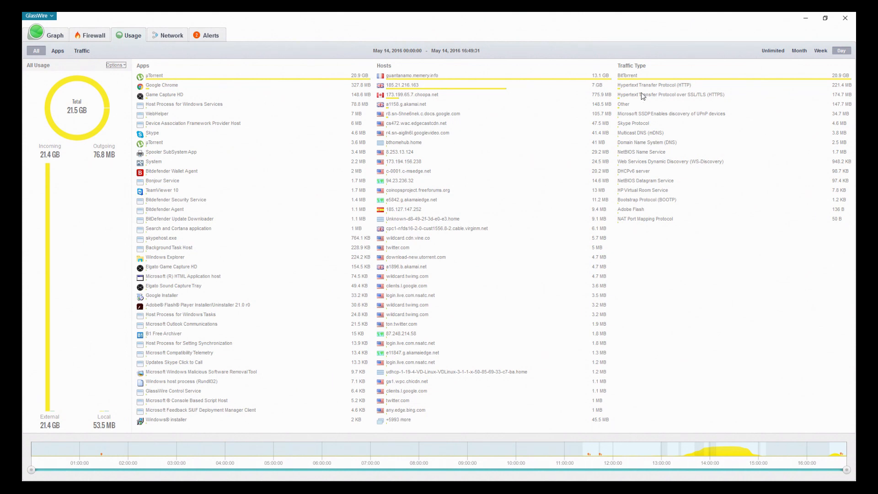
mouse_move(58, 135)
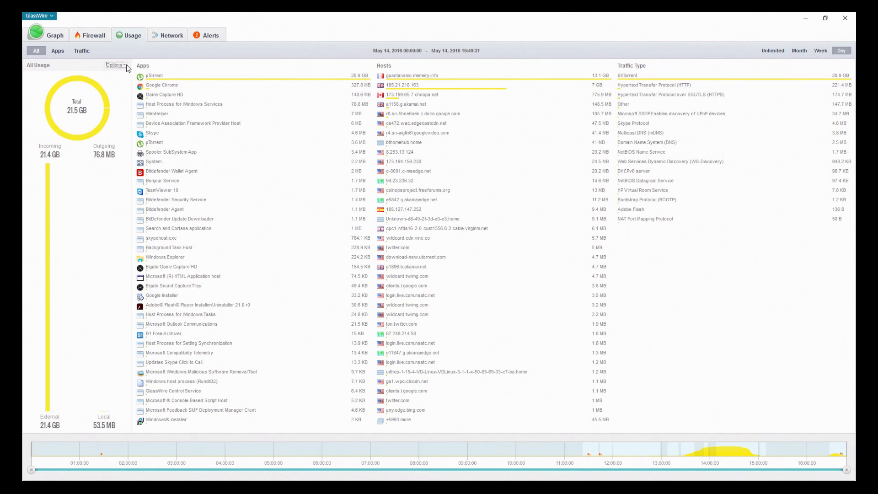
Break down today's 21.5 GB usage by app, then group it by traffic type
click(115, 65)
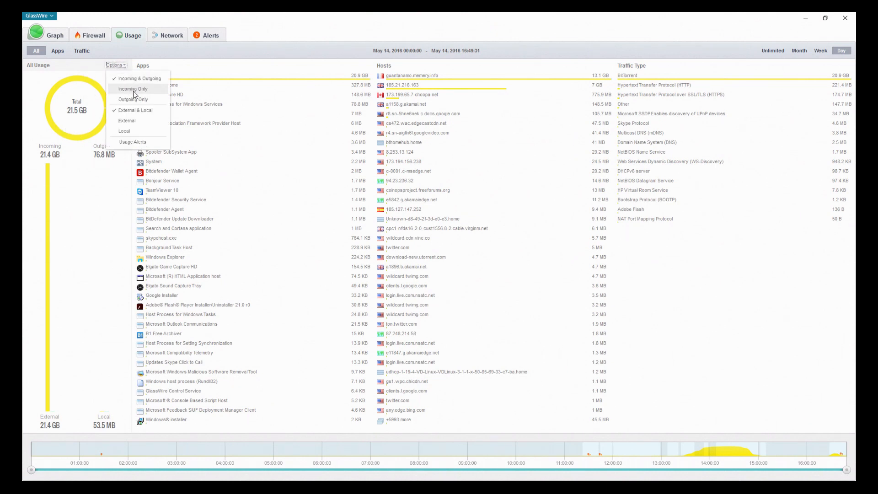
mouse_move(124, 131)
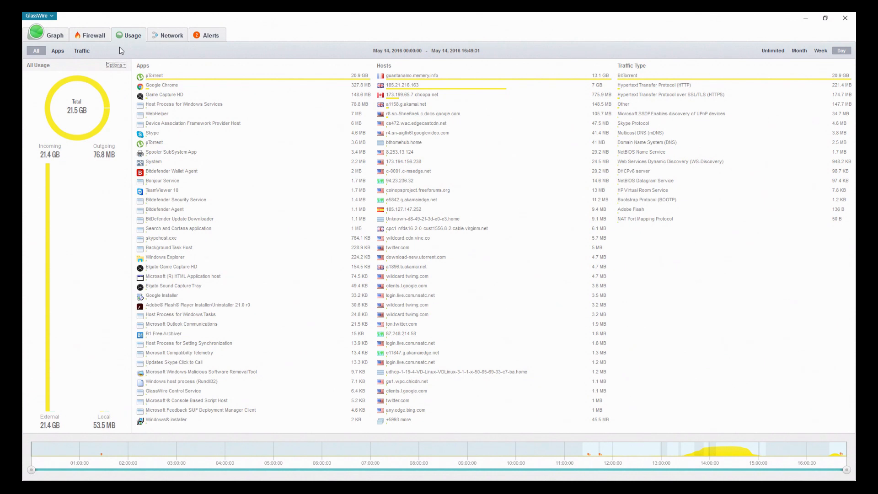
click(57, 50)
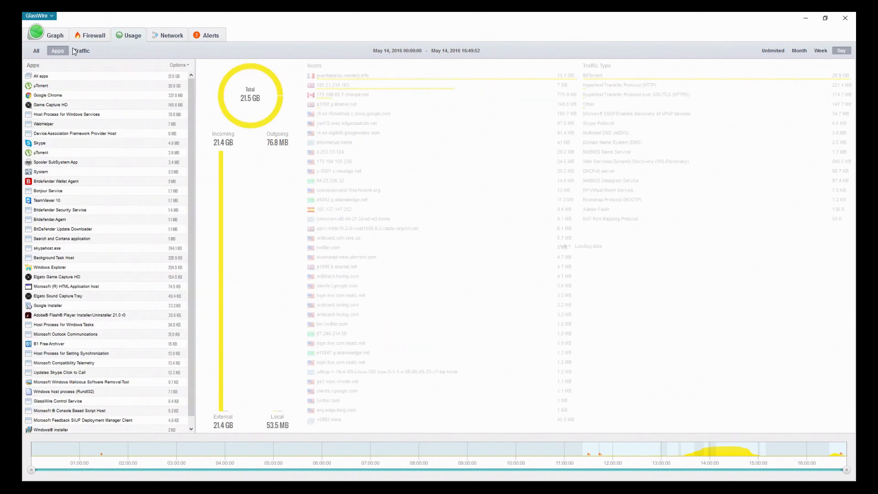
click(81, 50)
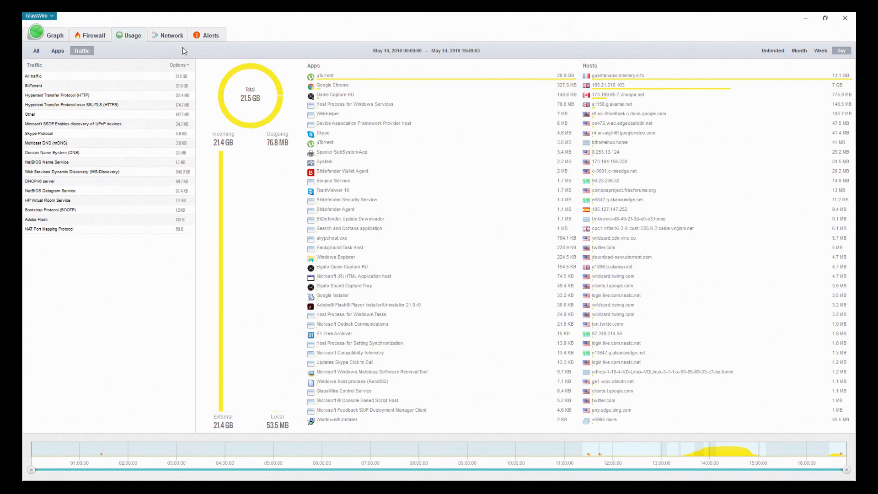
click(171, 35)
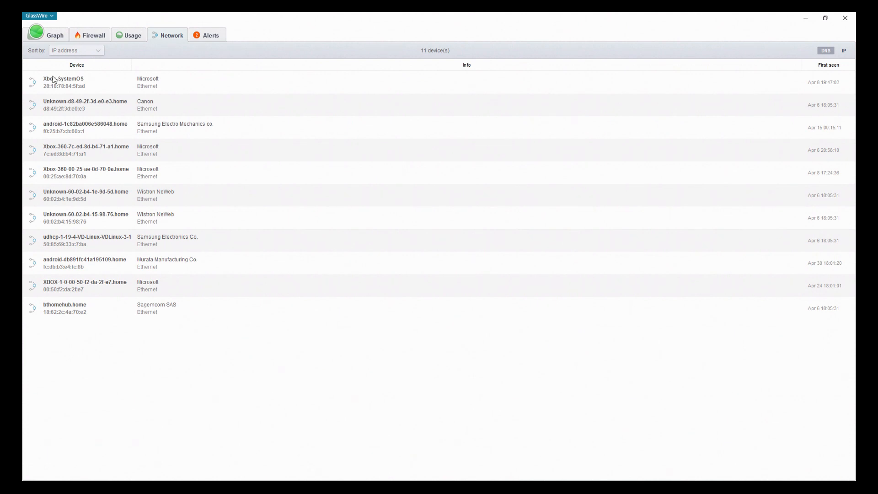
mouse_move(205, 243)
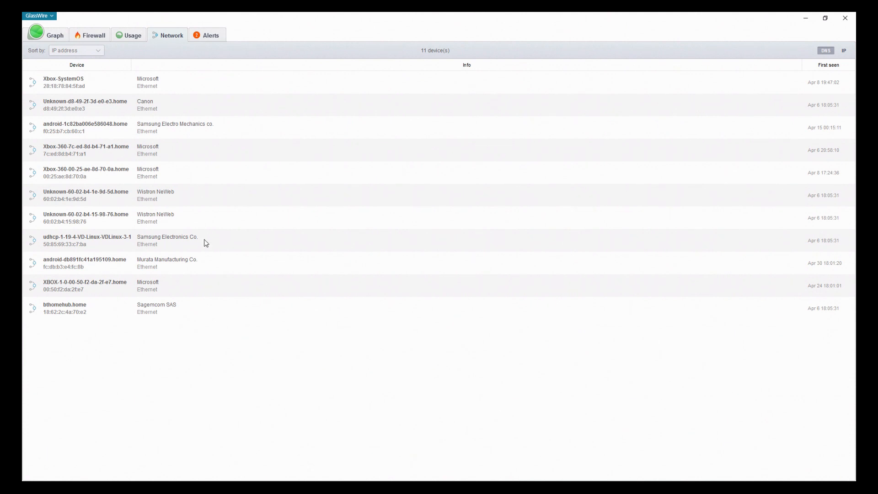
mouse_move(216, 307)
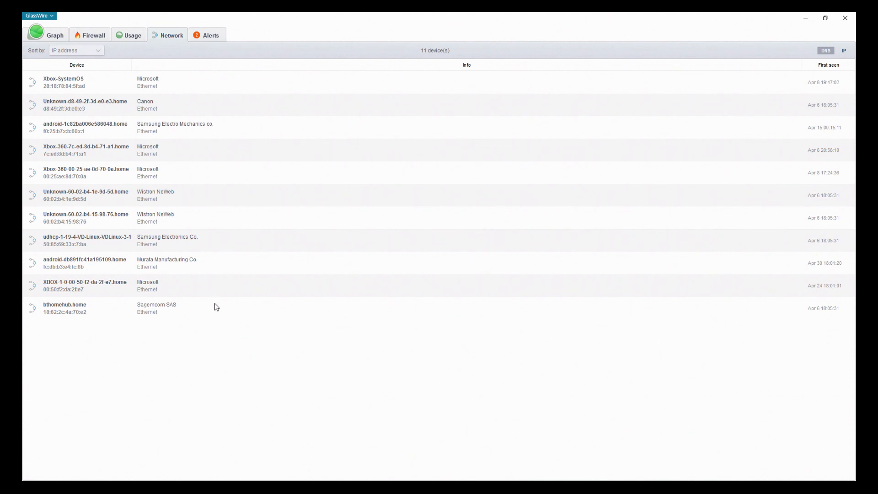
mouse_move(235, 328)
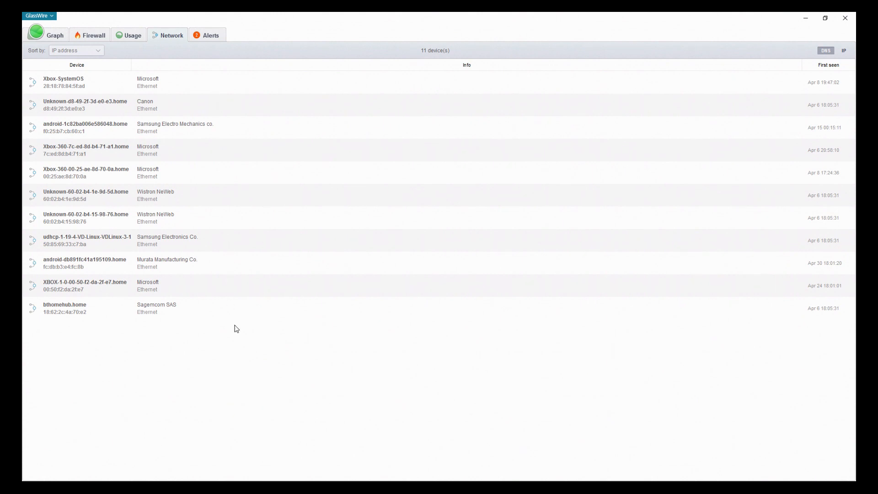
mouse_move(799, 99)
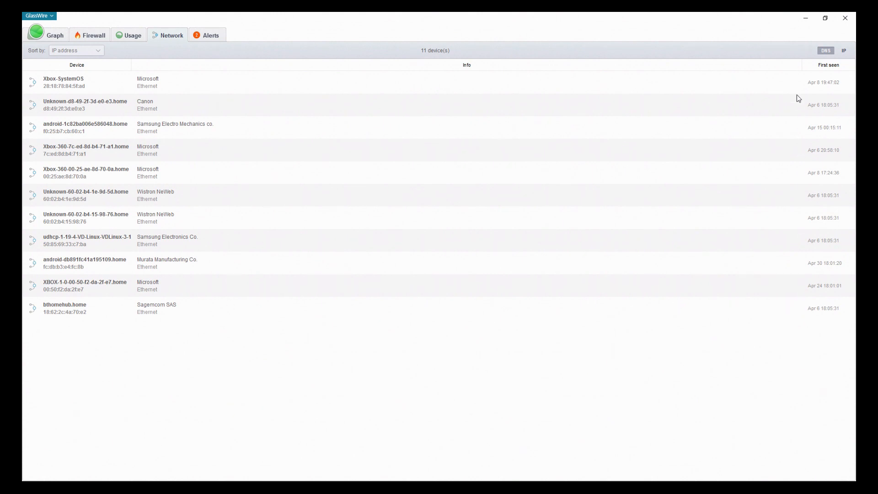
mouse_move(258, 29)
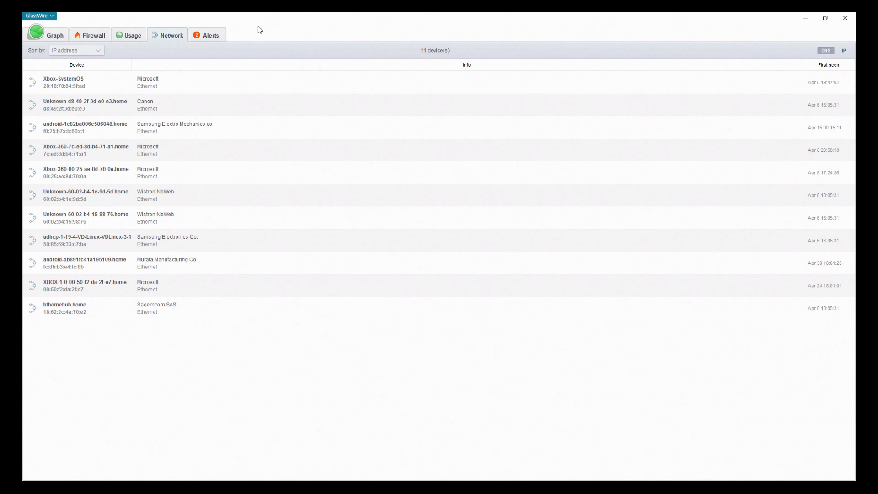
Open the alerts log after reviewing the 11 local network devices
click(207, 35)
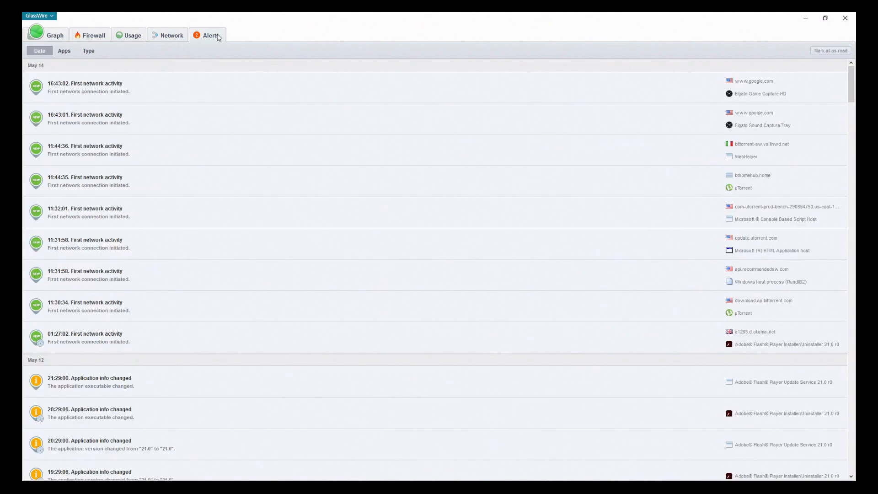
mouse_move(228, 85)
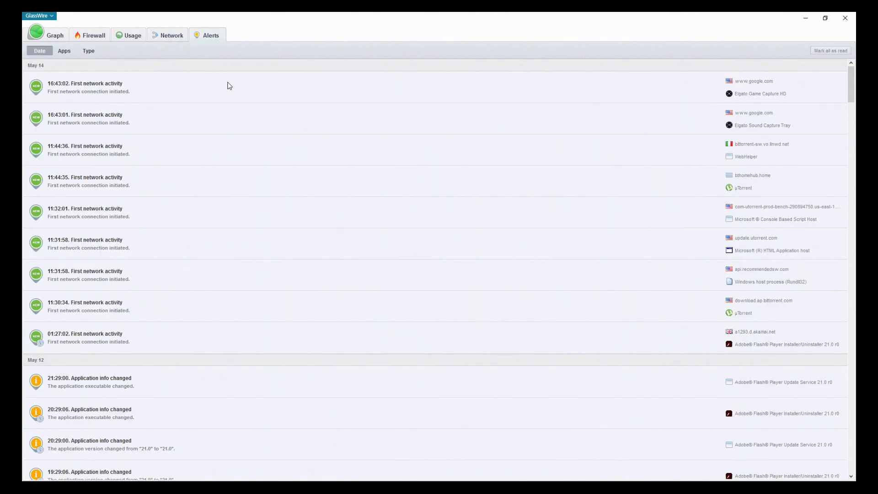
Scroll the alerts log back to the early April entries
scroll(down, 3)
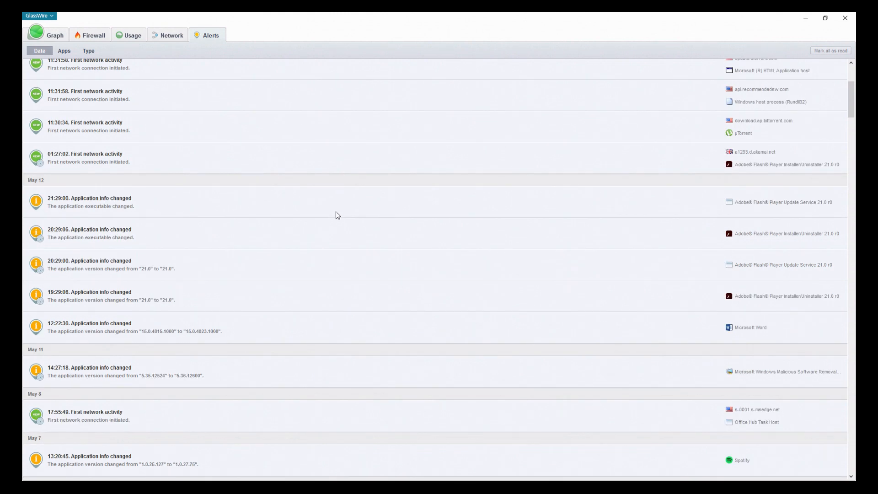
scroll(down, 3)
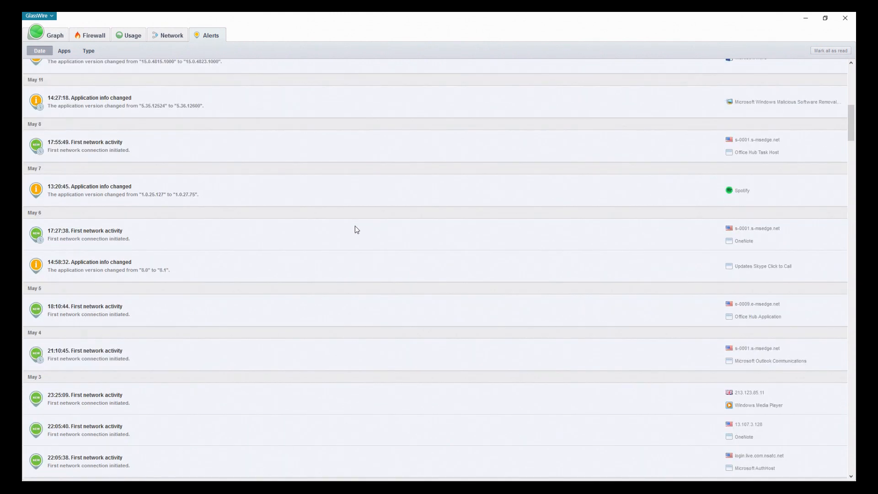
scroll(down, 3)
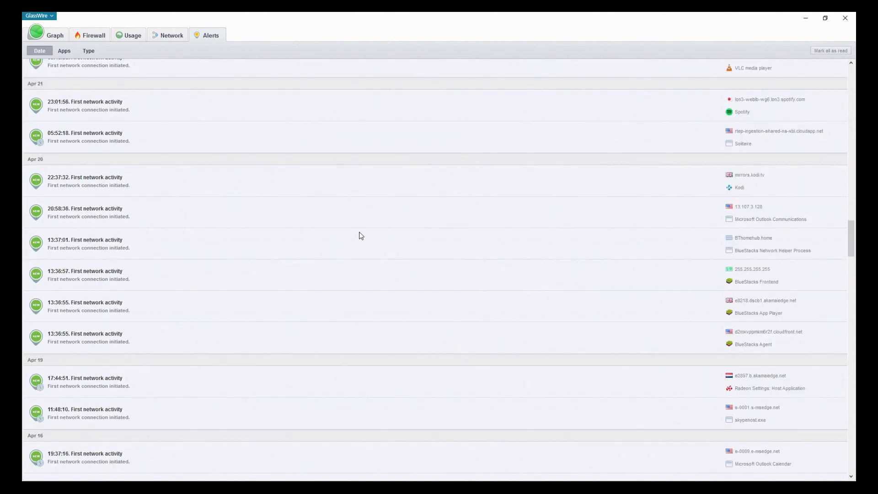
scroll(down, 3)
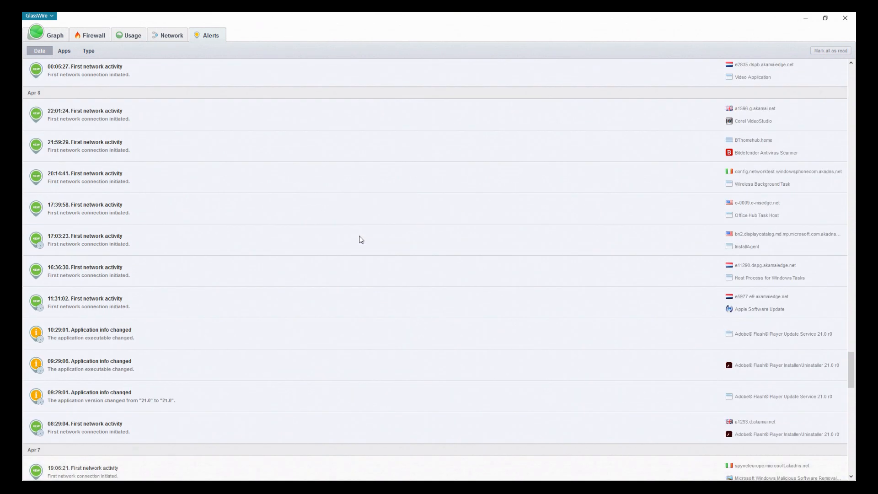
scroll(down, 3)
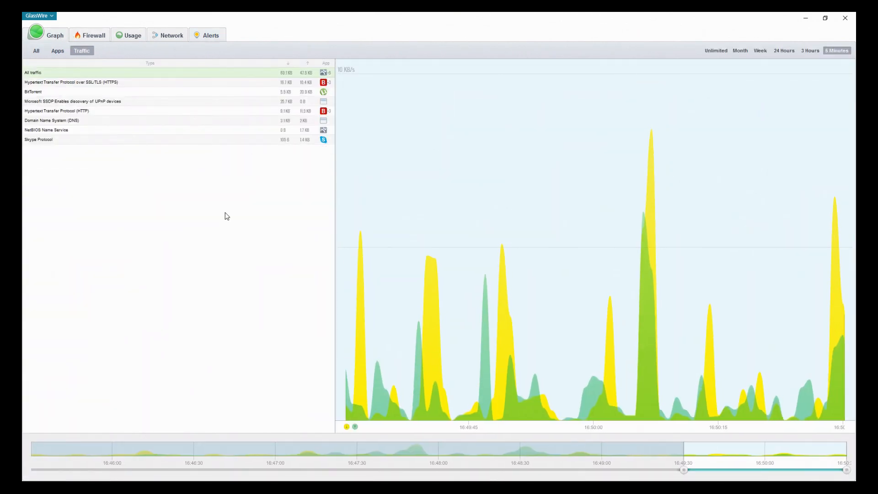
Graph all traffic combined, adjust the timeline slider, then show the past month, mid-April to mid-May 2016
click(36, 51)
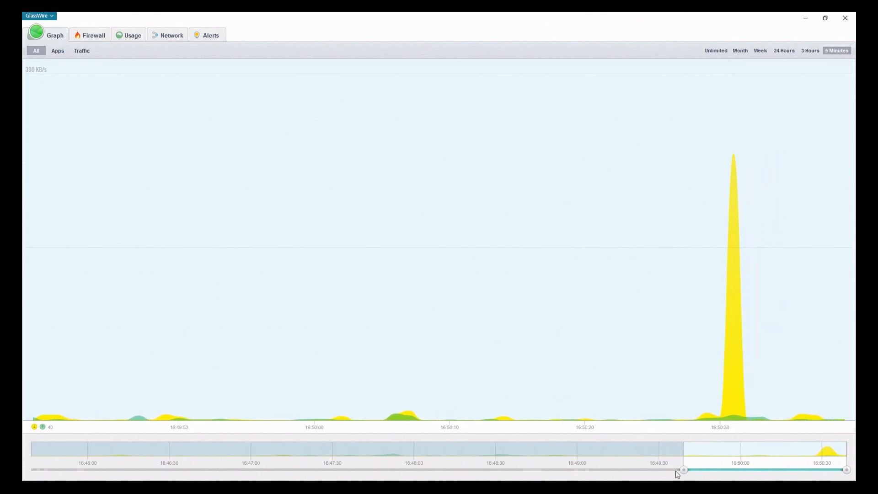
drag(683, 469, 571, 469)
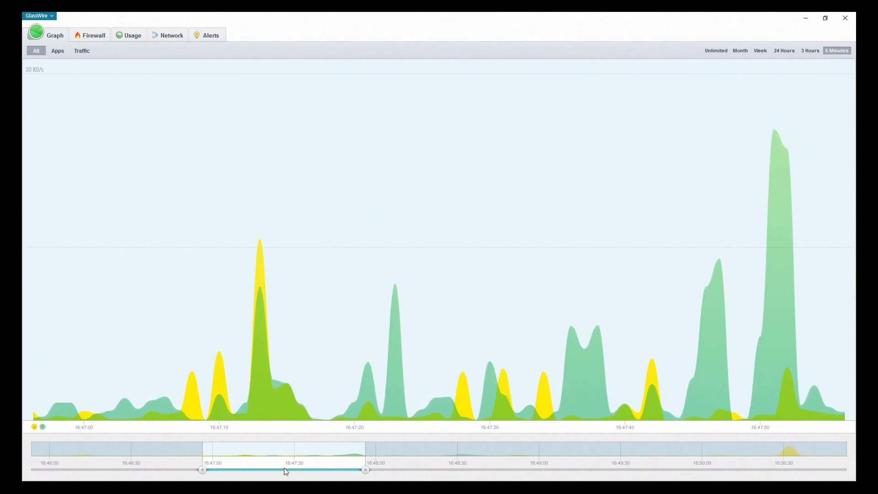
drag(366, 470, 414, 470)
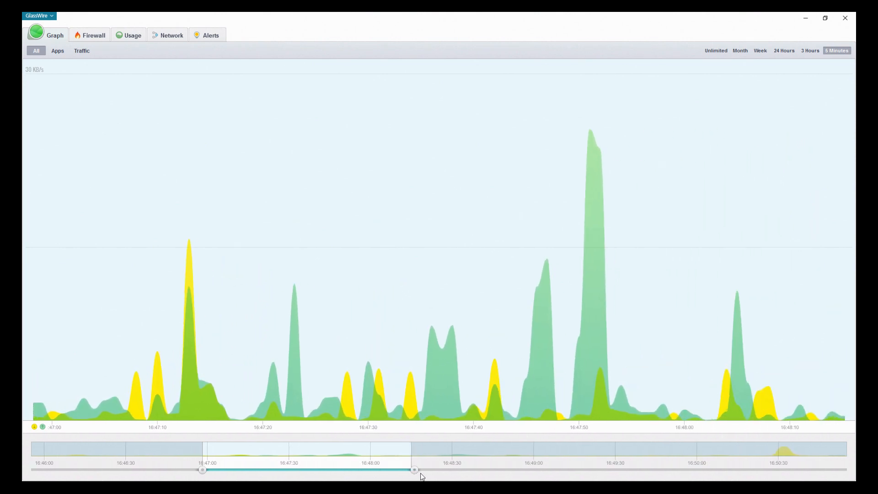
drag(414, 470, 775, 470)
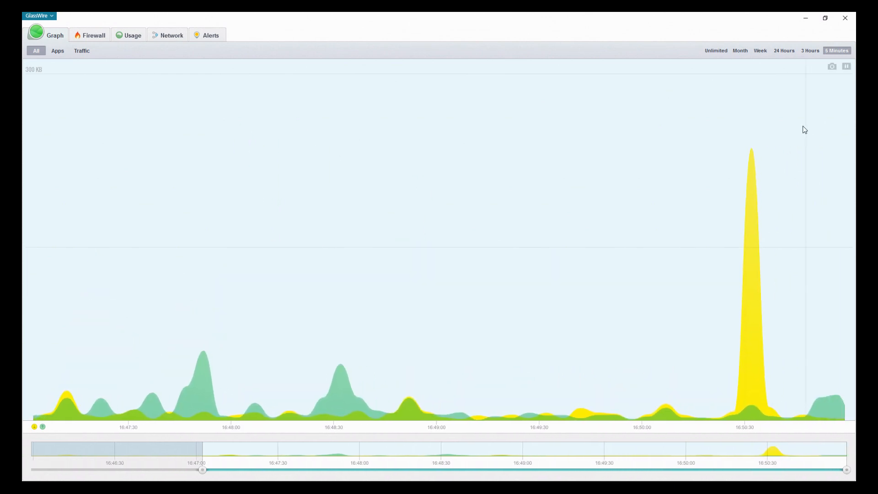
click(740, 50)
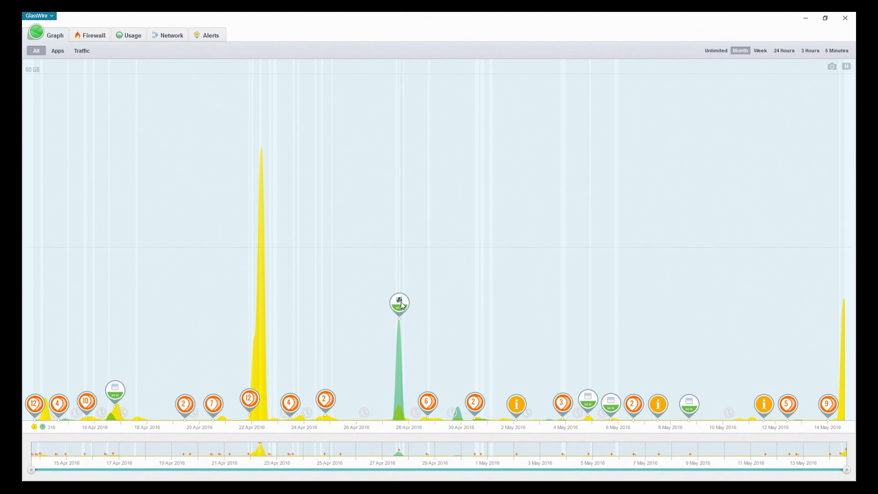
click(399, 302)
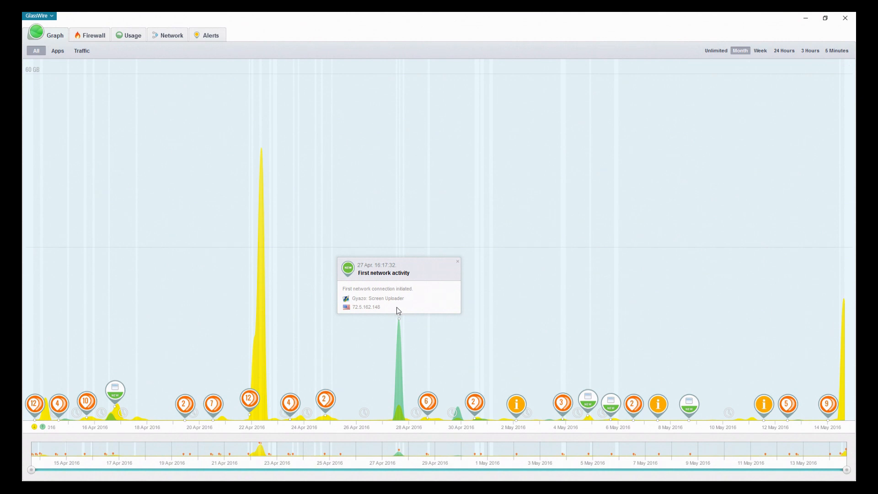
click(457, 261)
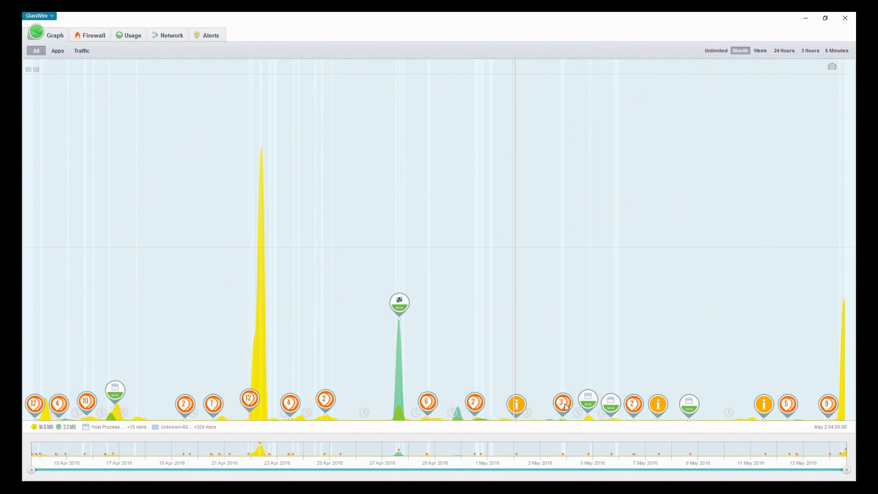
click(562, 404)
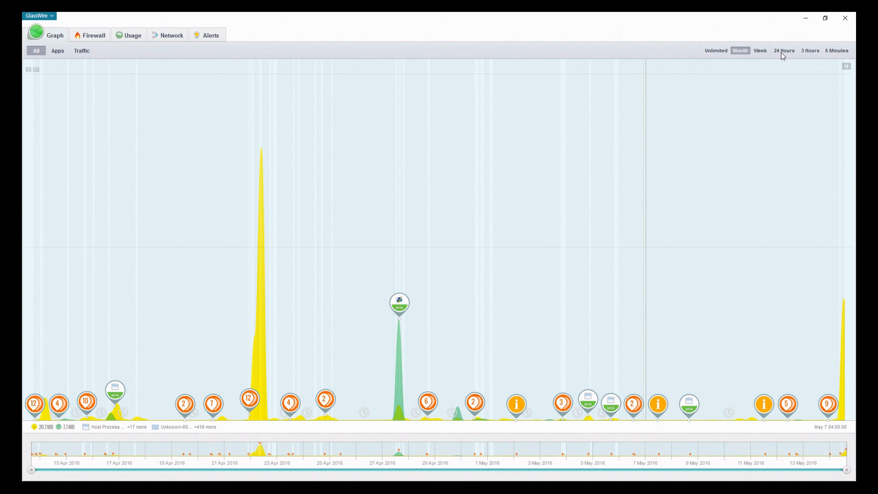
Switch the graph from 24 Hours to 3 Hours and take a snapshot of it
click(810, 50)
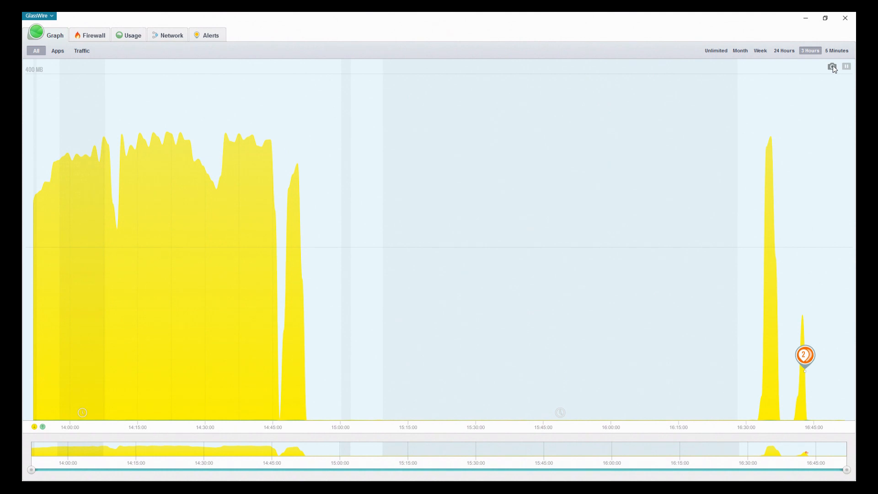
click(831, 66)
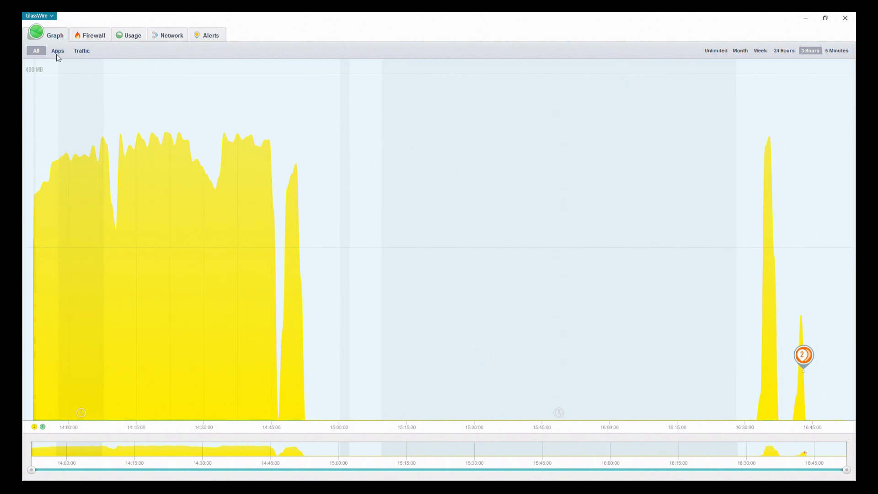
Tour the Firewall, Usage, Network and Alerts tabs, then return to the 5-minute live graph
click(90, 35)
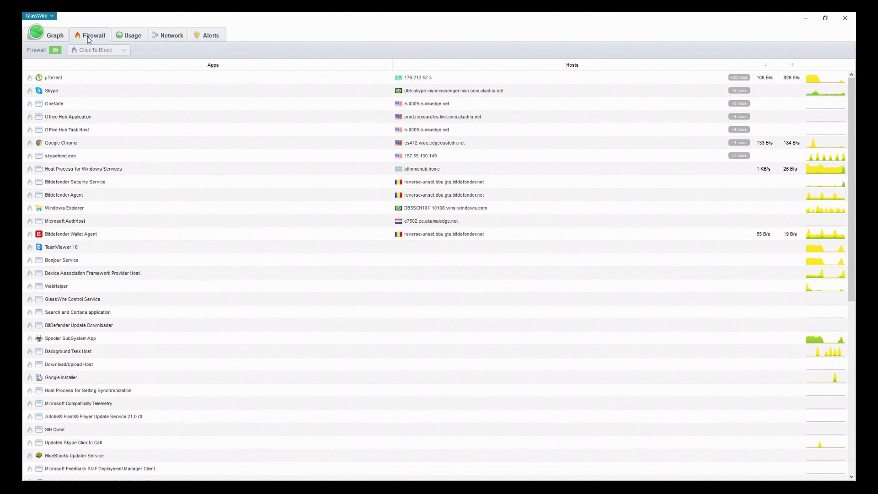
click(133, 35)
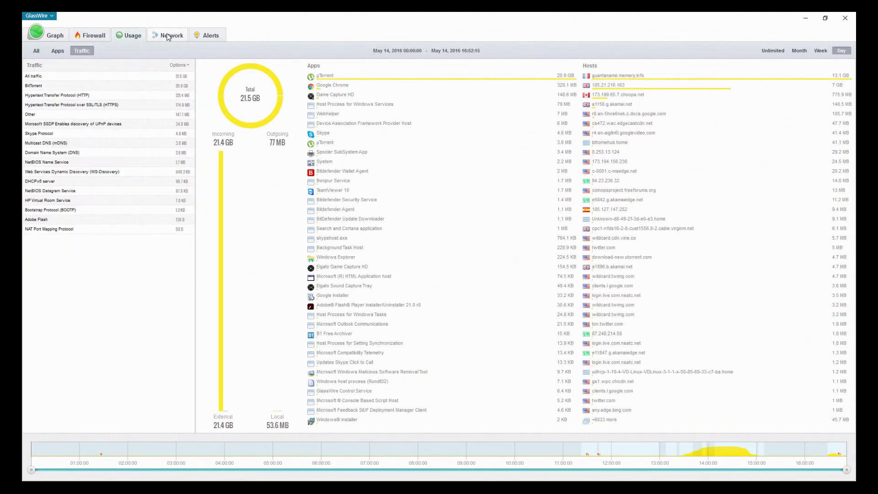
click(171, 35)
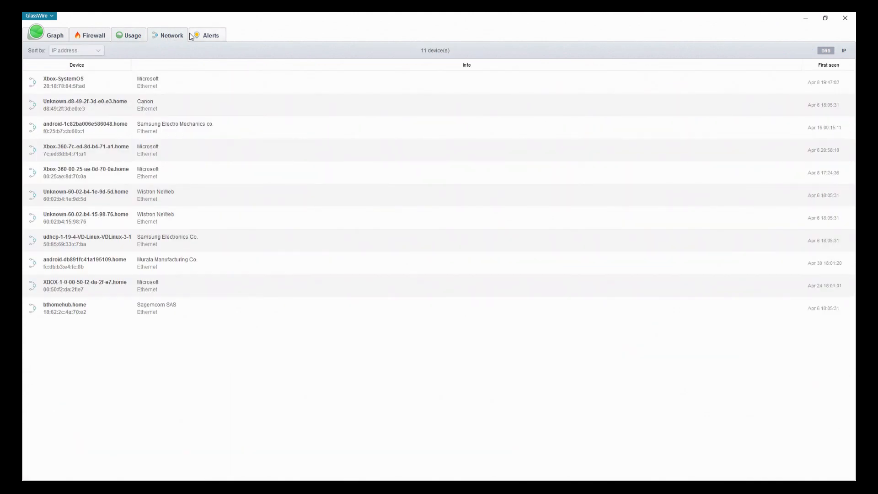
click(211, 35)
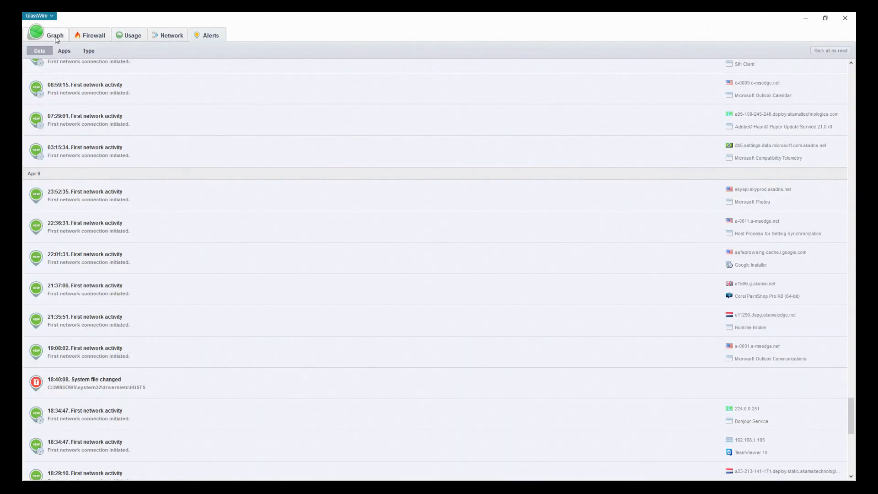
click(54, 35)
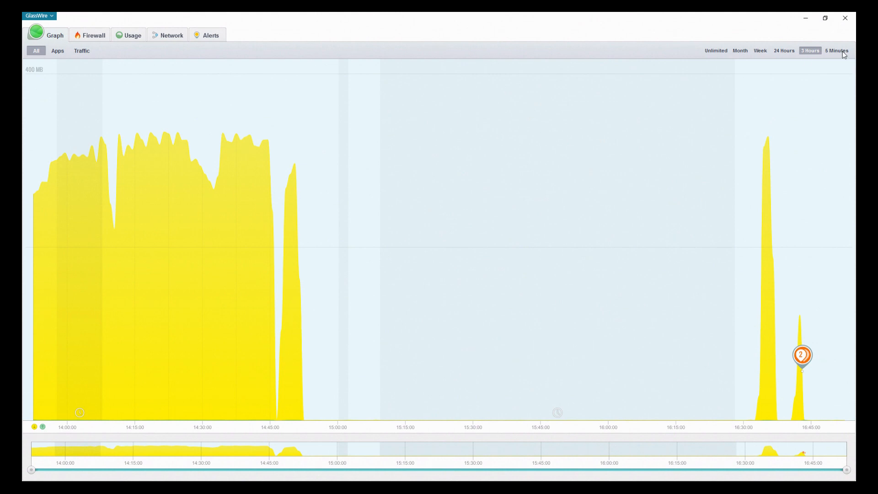
click(836, 50)
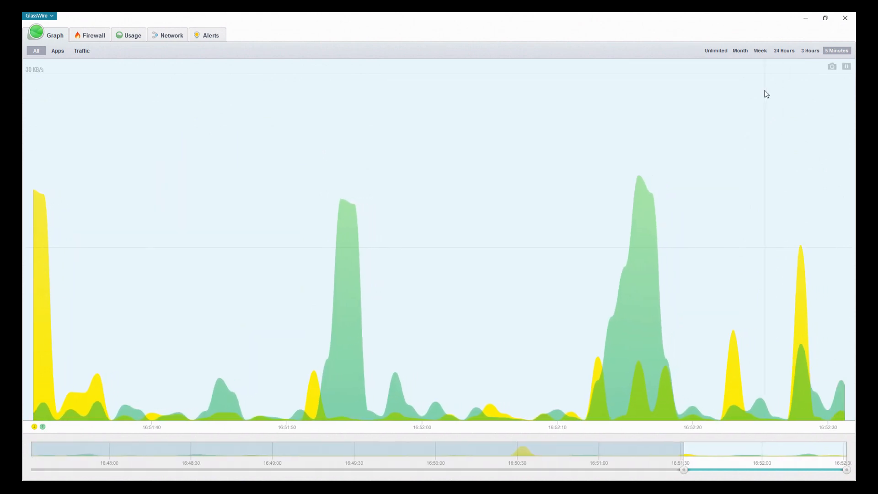